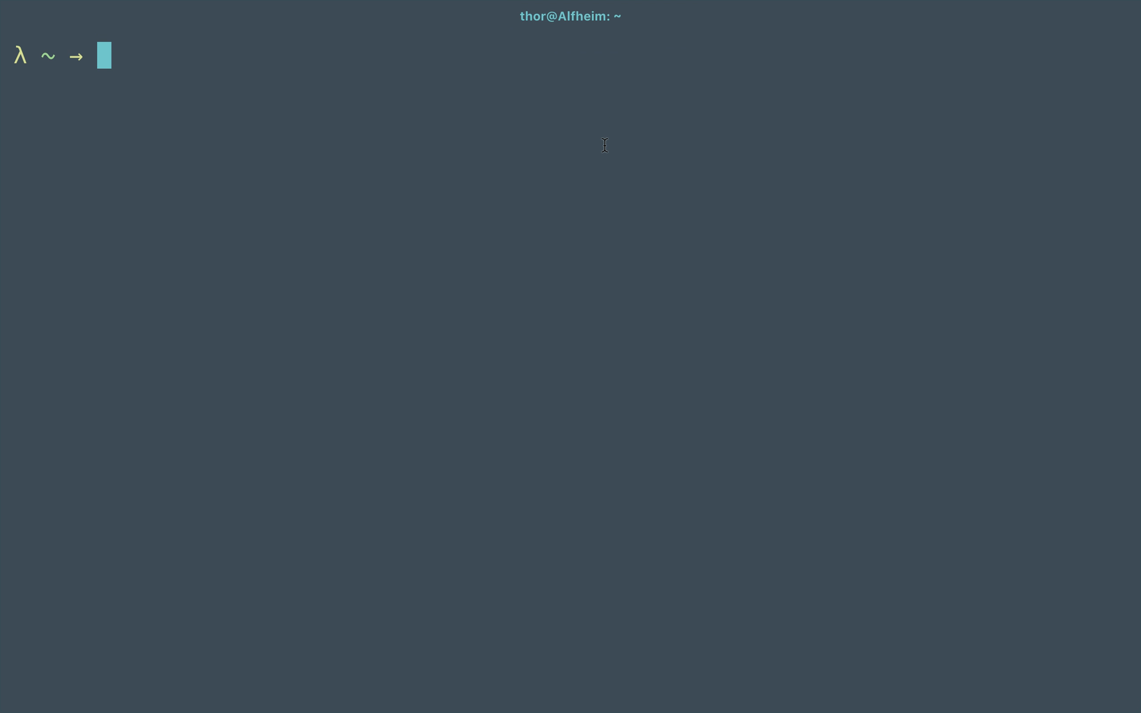
type("alias drun")
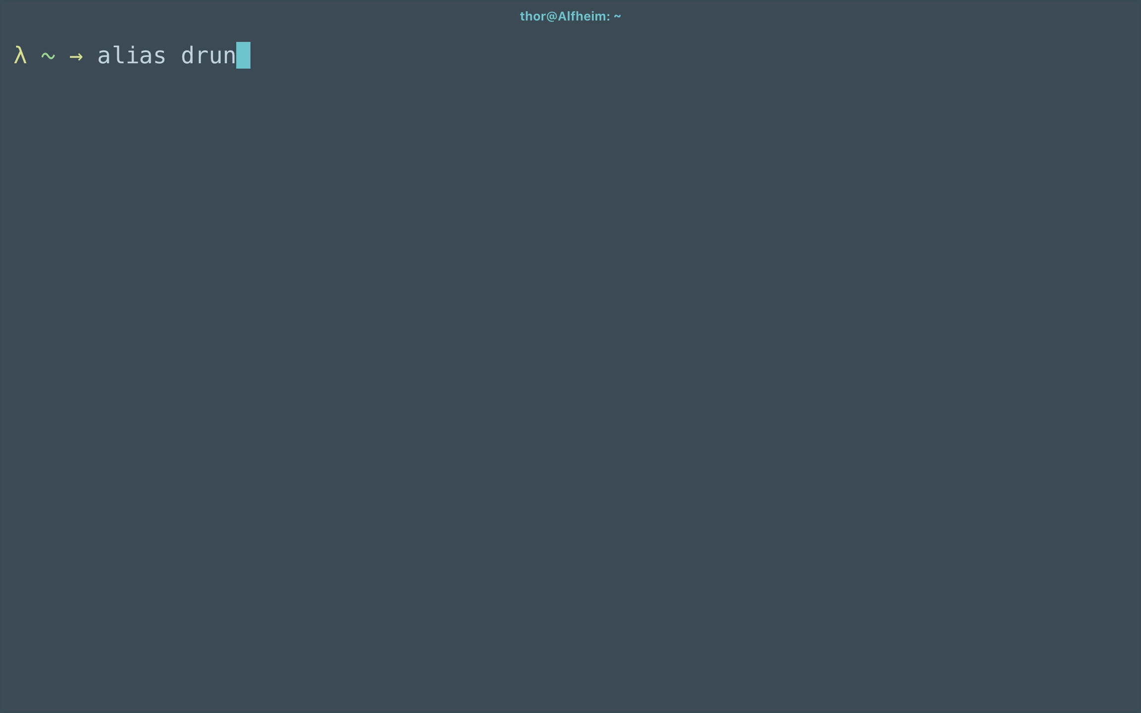
type("=\"docker")
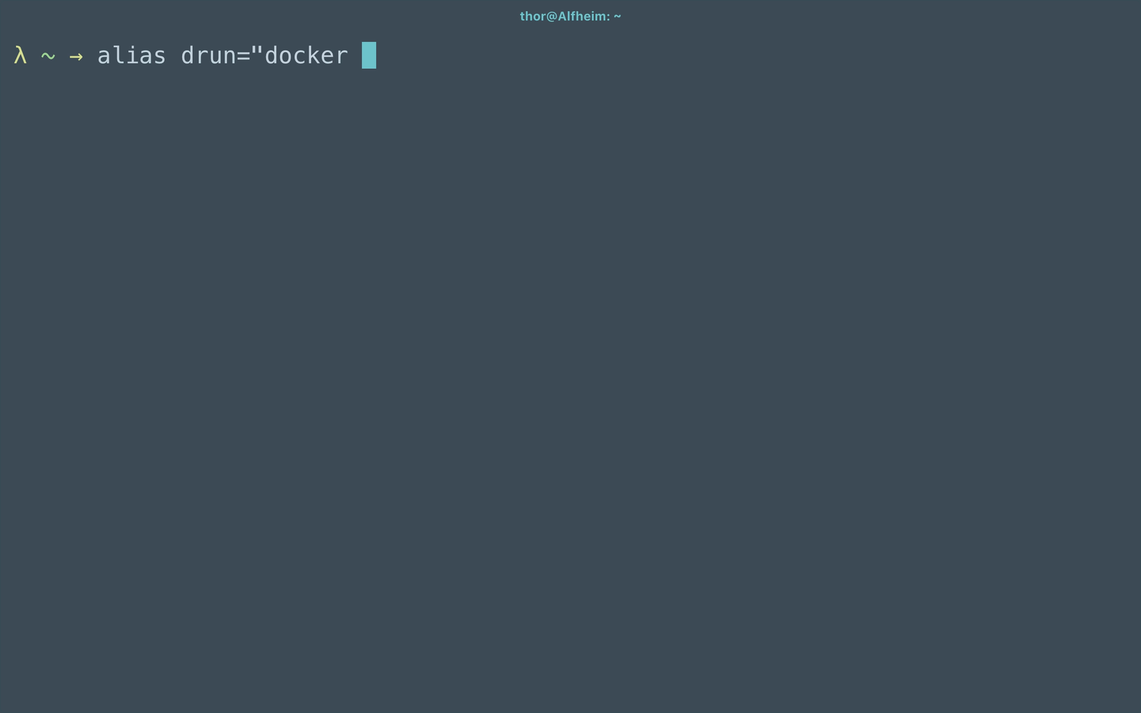
type("run -i")
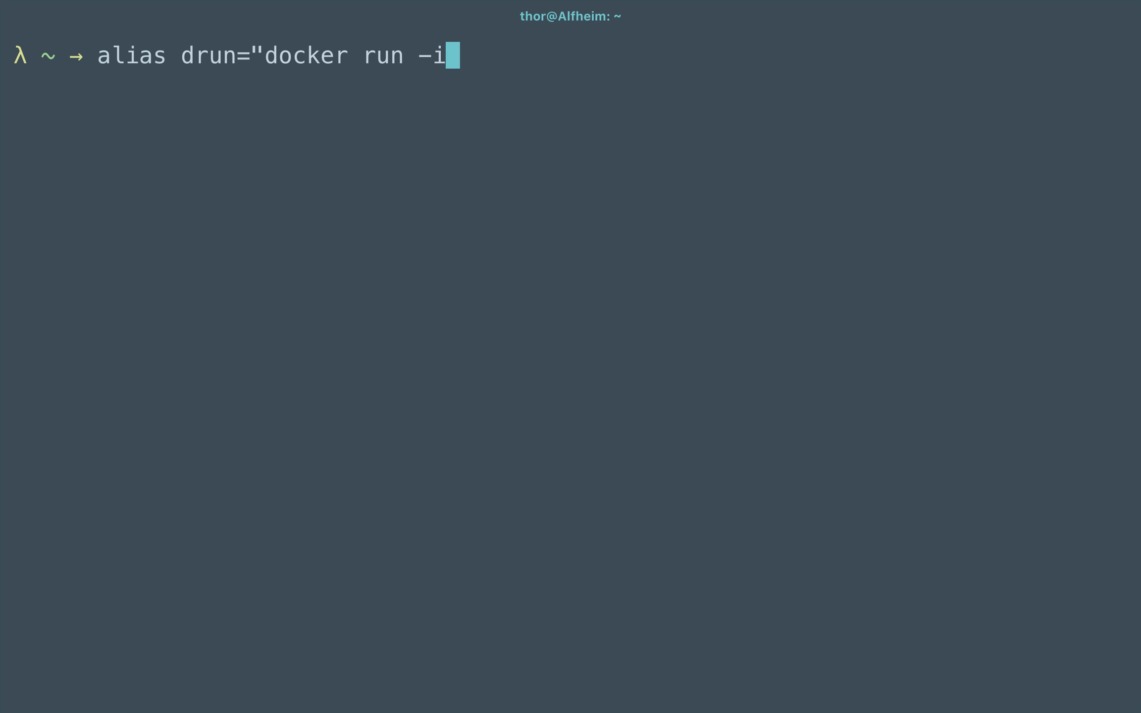
type("t --rm")
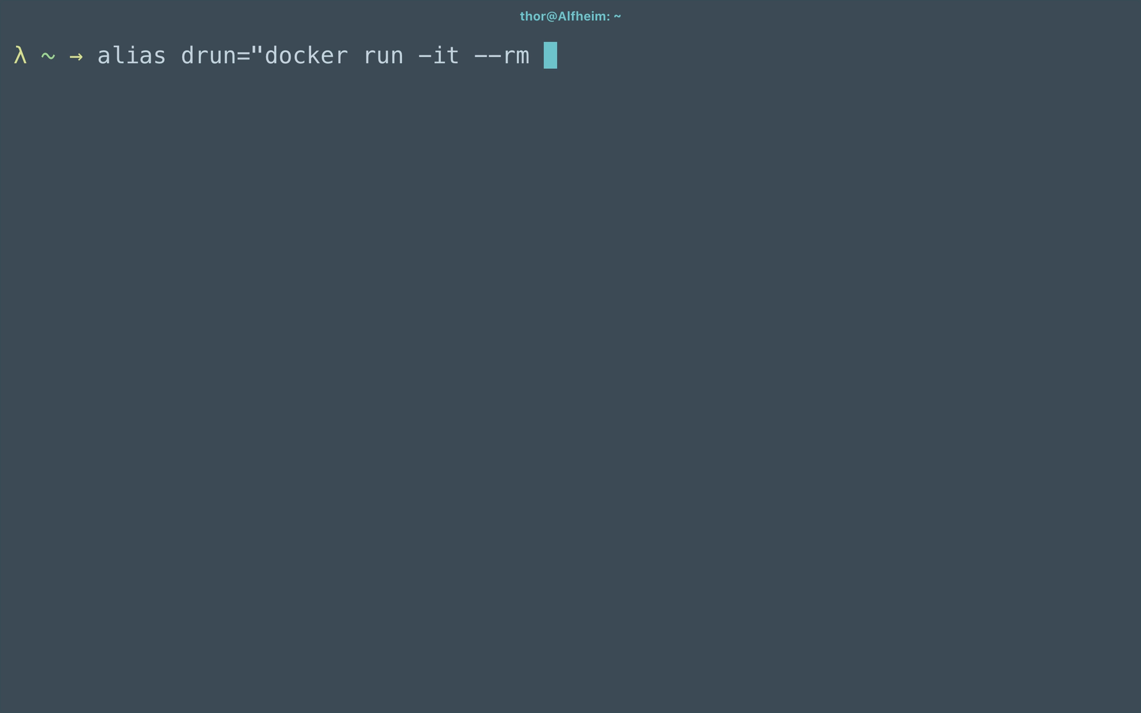
type("alpi")
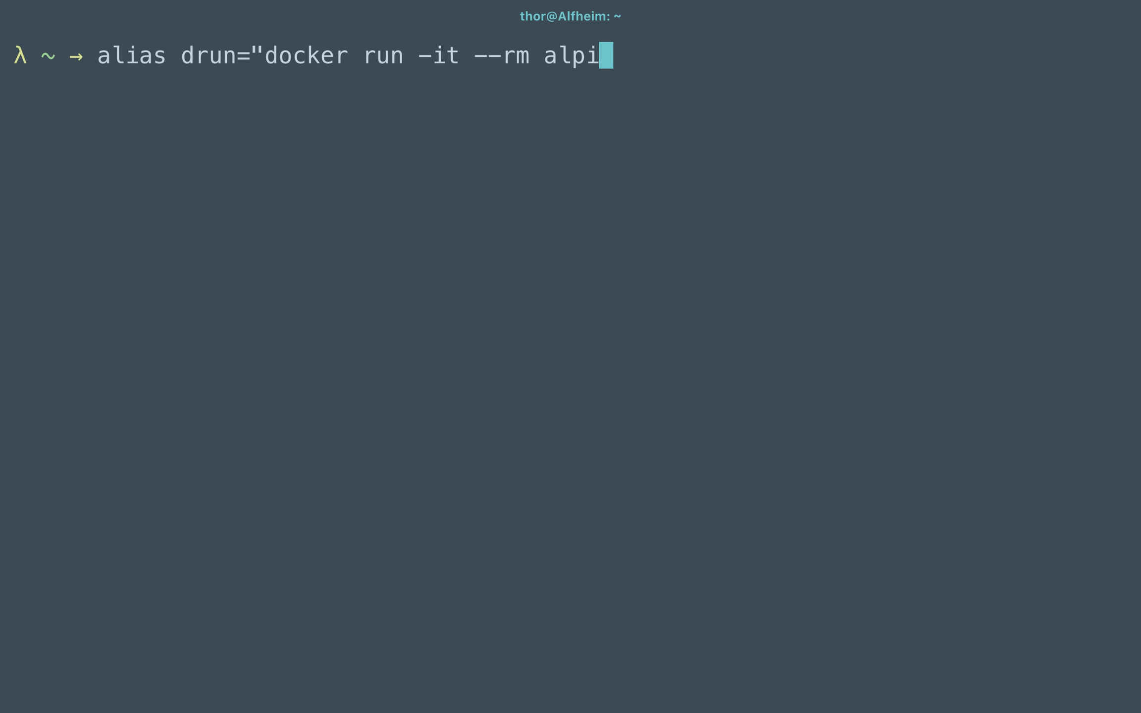
type("ne")
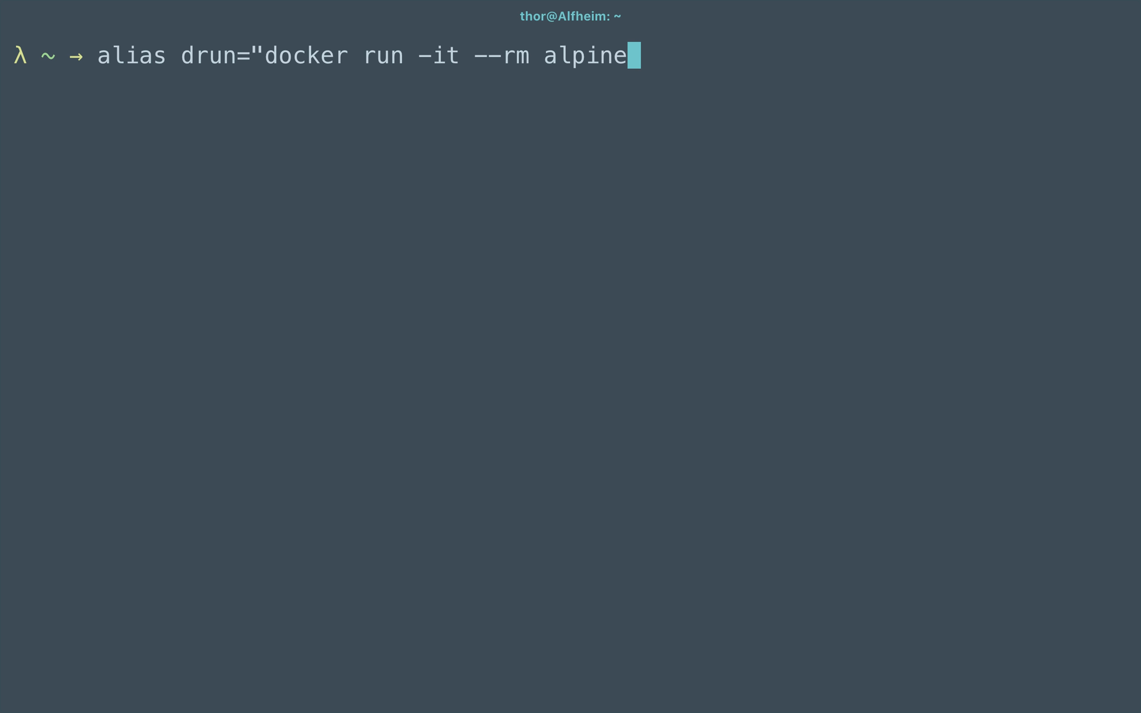
type("\" \"")
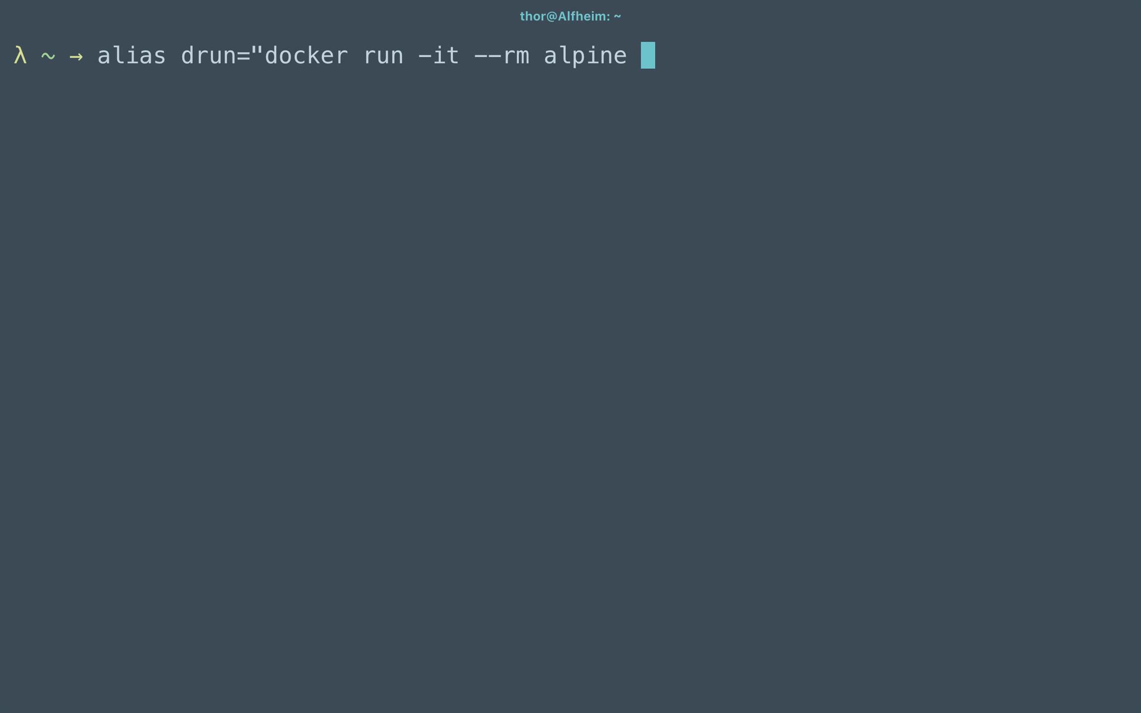
type("$@\"")
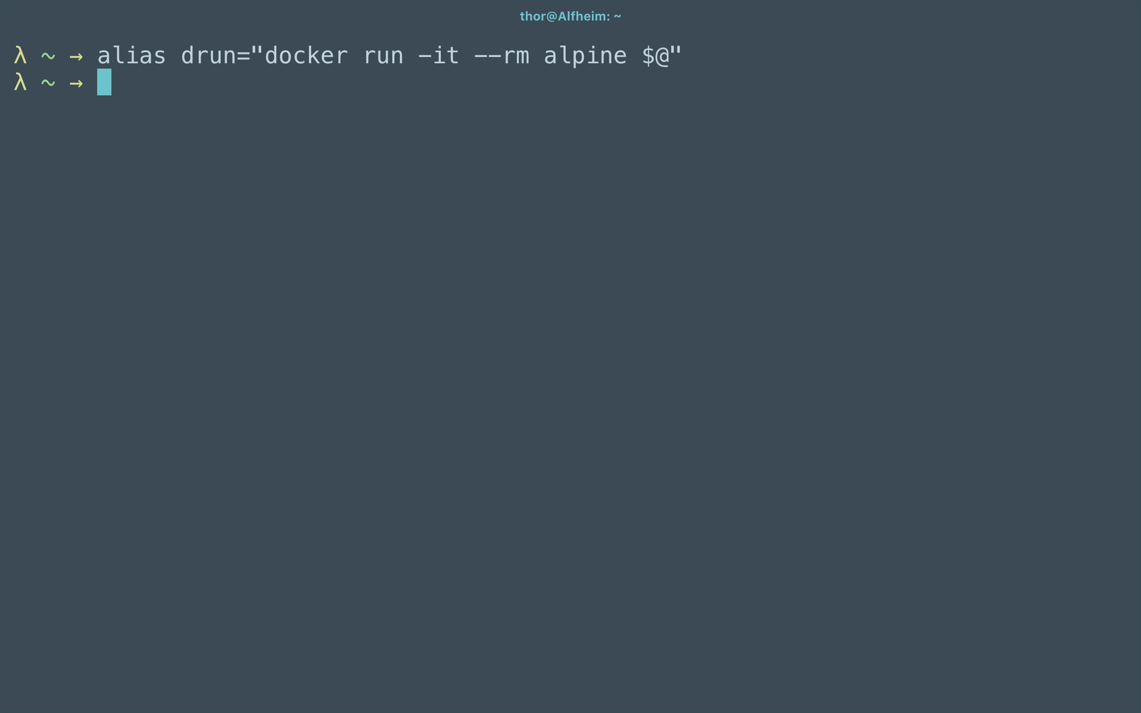
type("d")
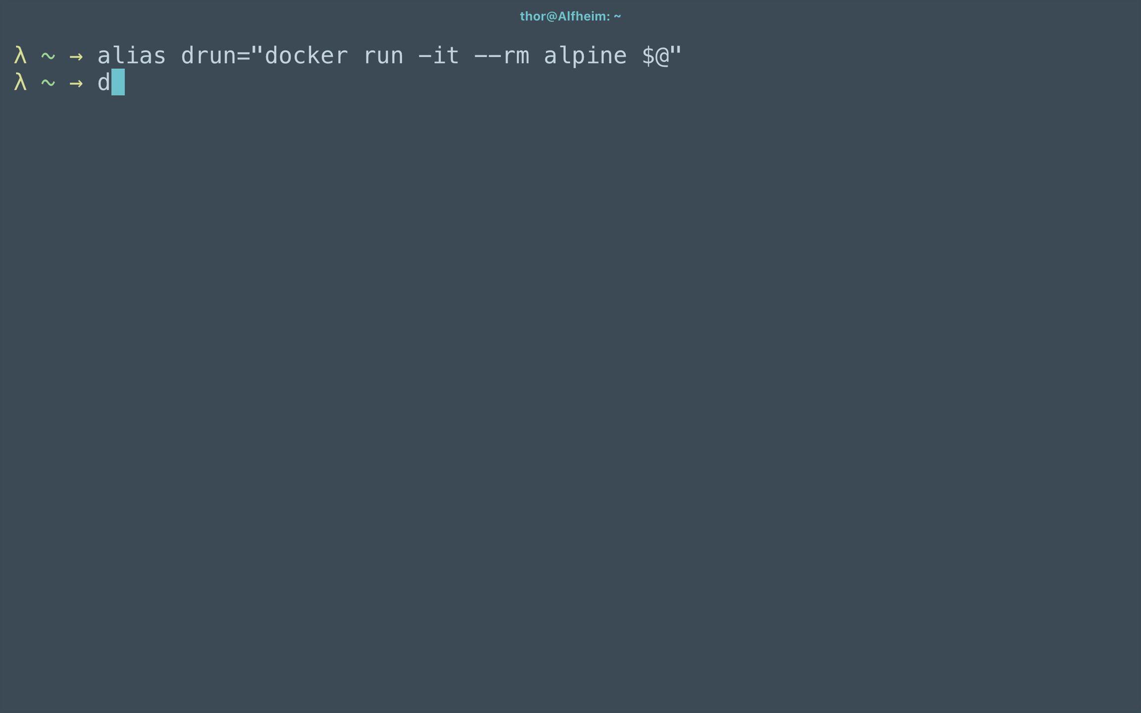
type("run")
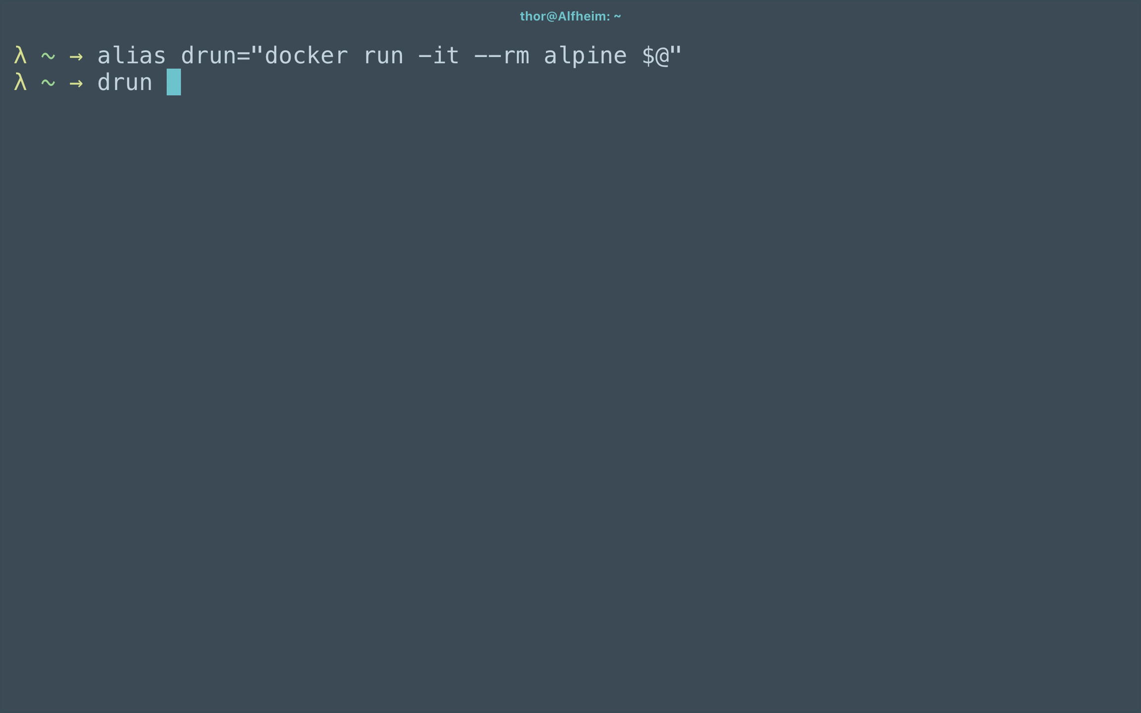
type("echo")
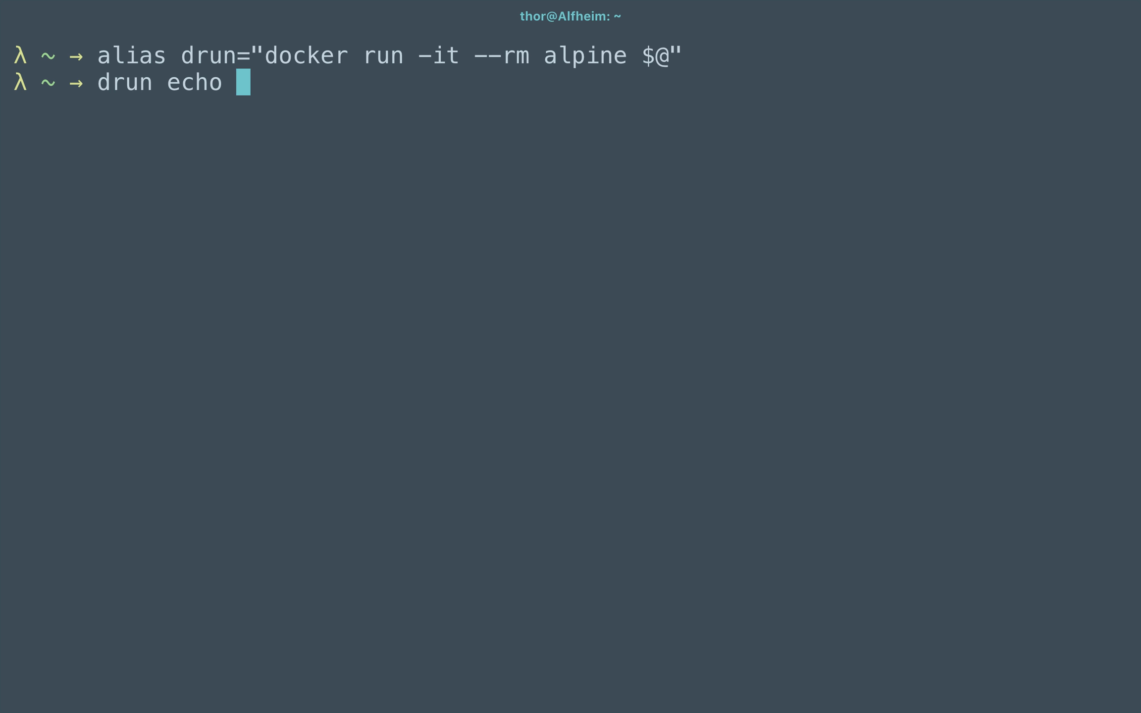
type("'Hello Worl")
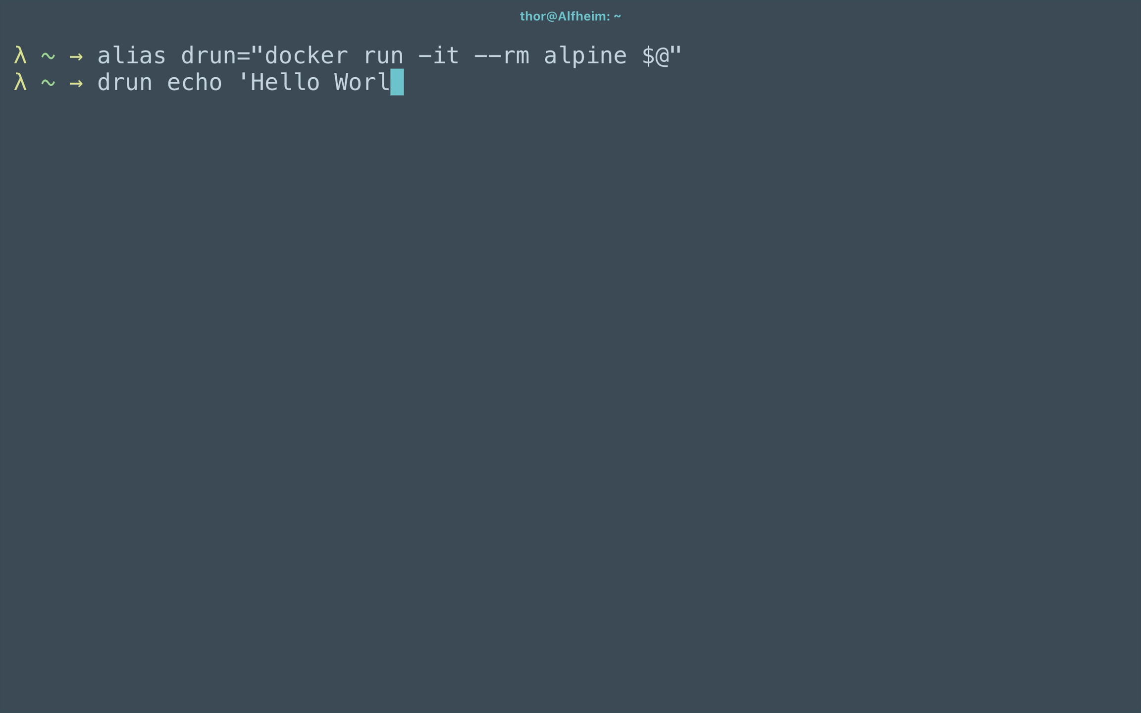